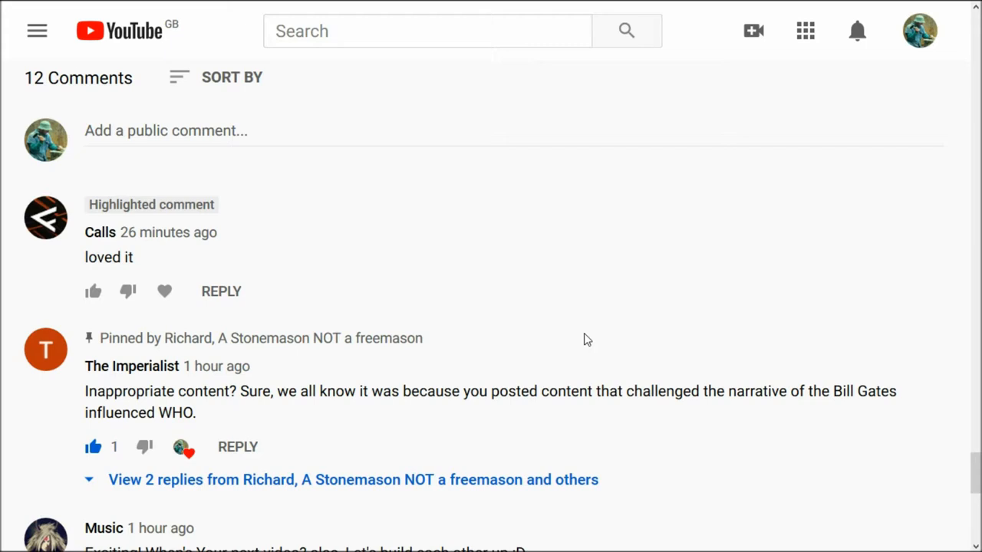
{"action": "mouse_move", "coordinate": [698, 328]}
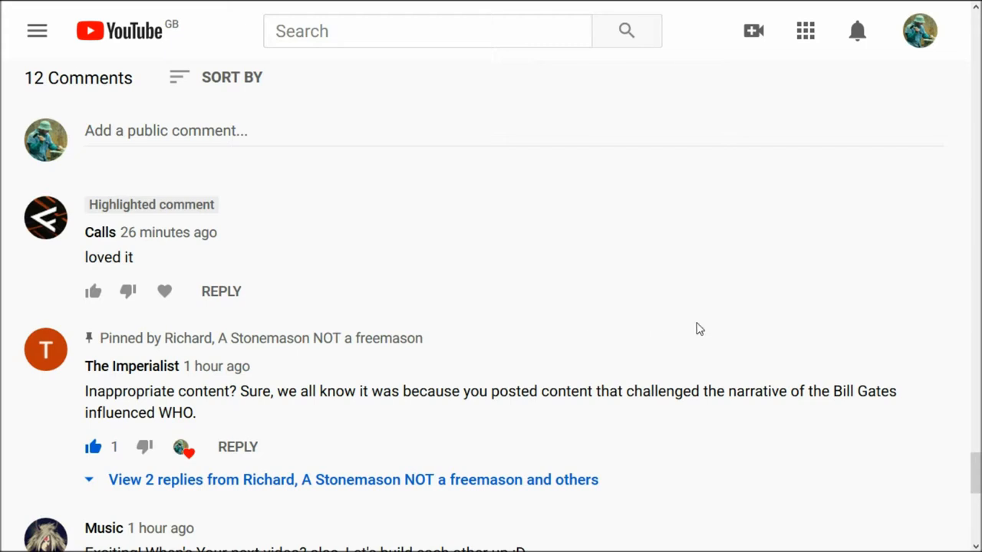
{"action": "mouse_move", "coordinate": [191, 239]}
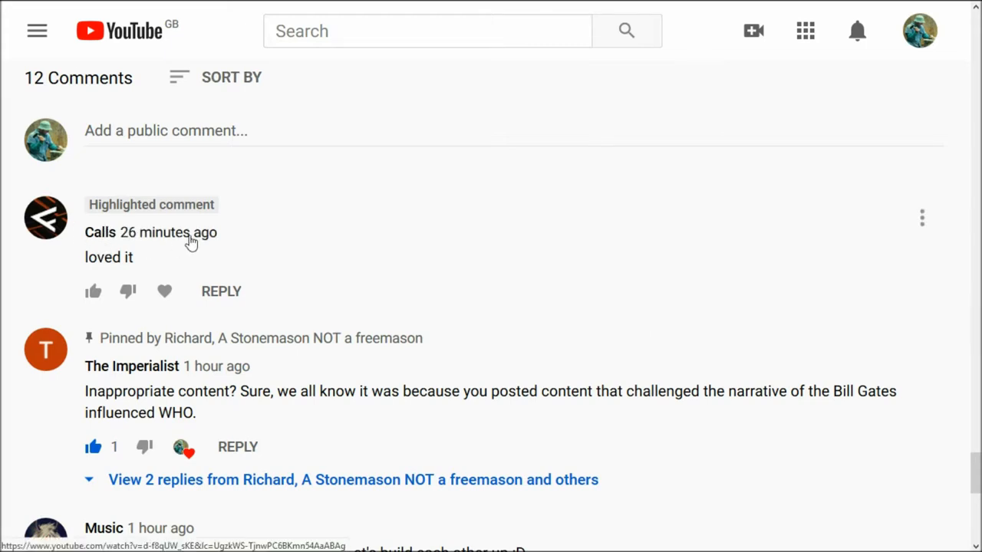
{"action": "mouse_move", "coordinate": [100, 231]}
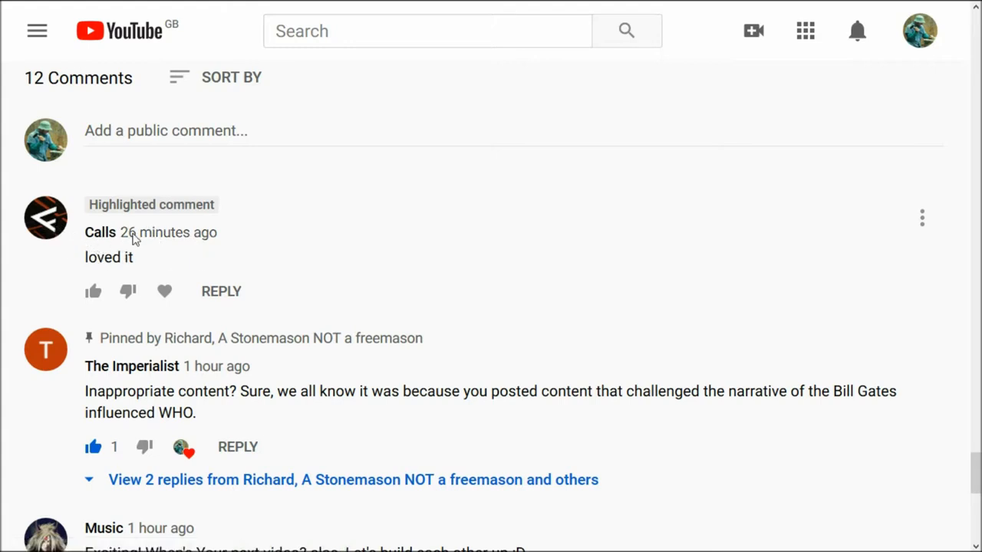
{"action": "scroll", "scroll_direction": "down", "scroll_amount": 3}
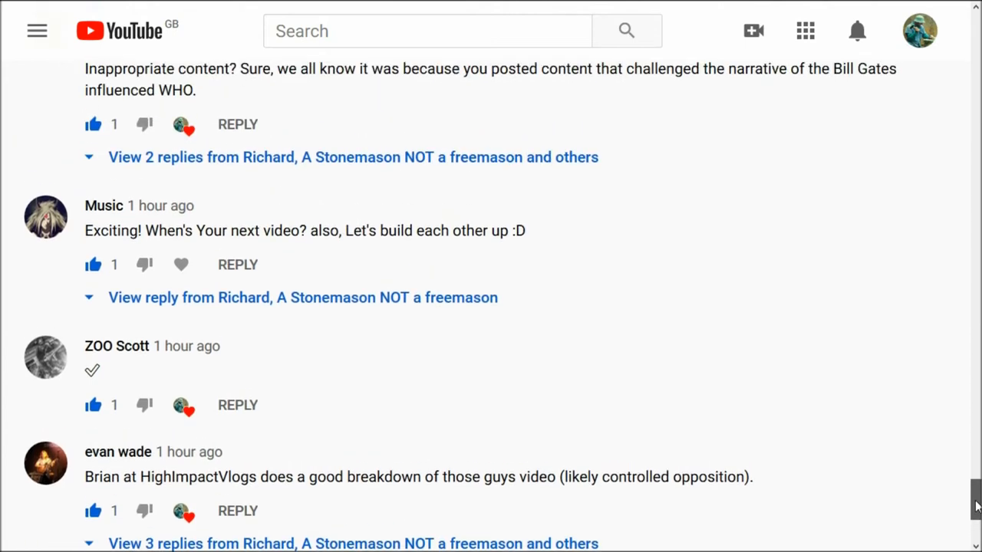
{"action": "scroll", "scroll_direction": "up", "scroll_amount": 3}
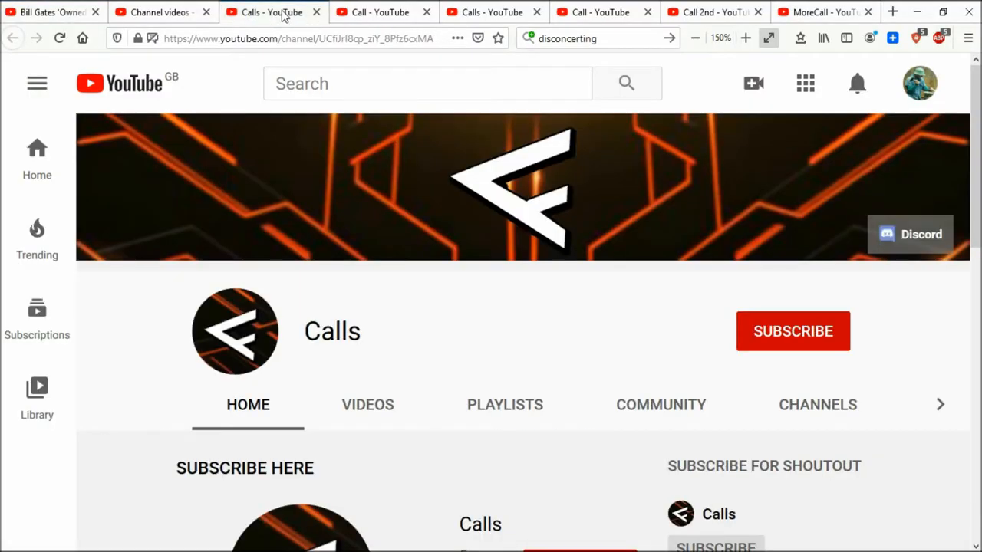
{"action": "scroll", "scroll_direction": "down", "scroll_amount": 3}
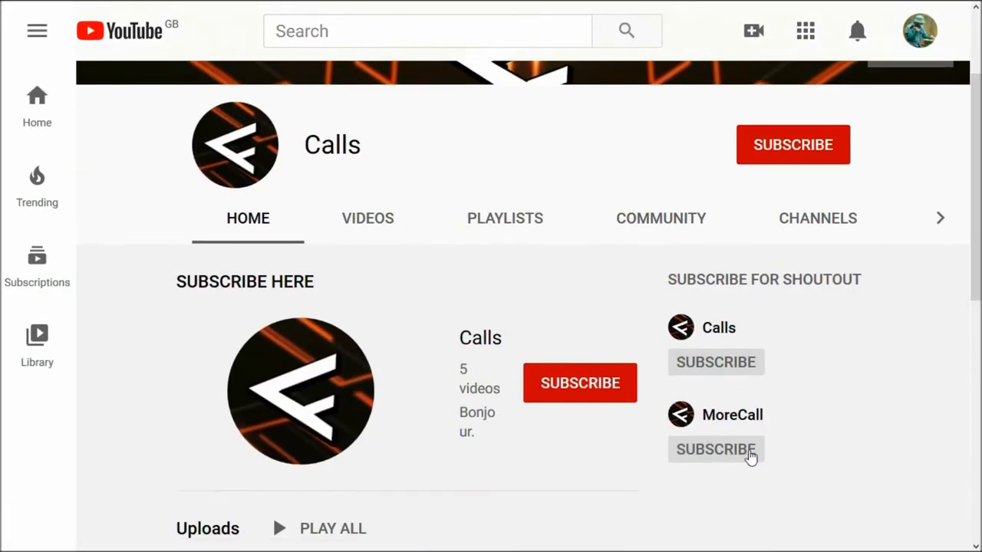
{"action": "mouse_move", "coordinate": [709, 330]}
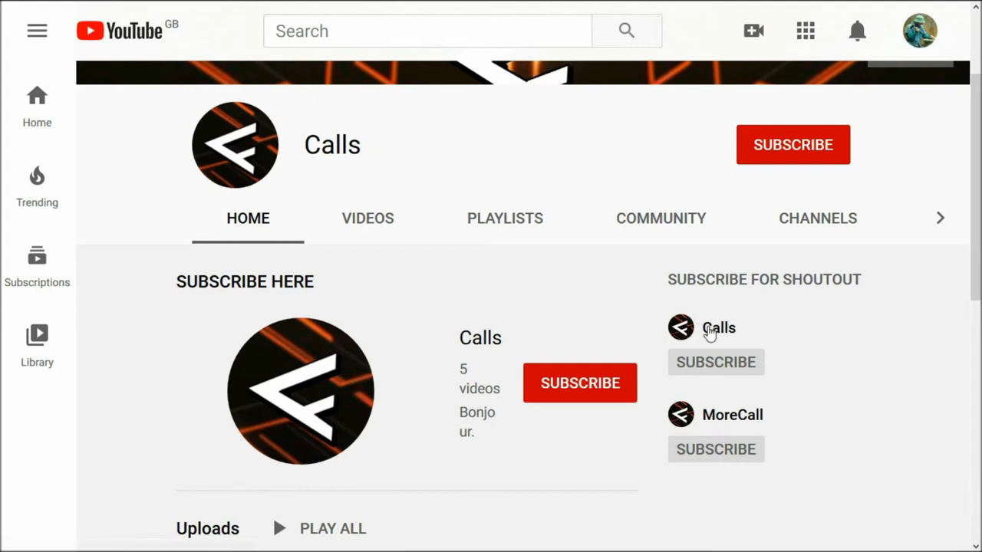
{"action": "mouse_move", "coordinate": [270, 110]}
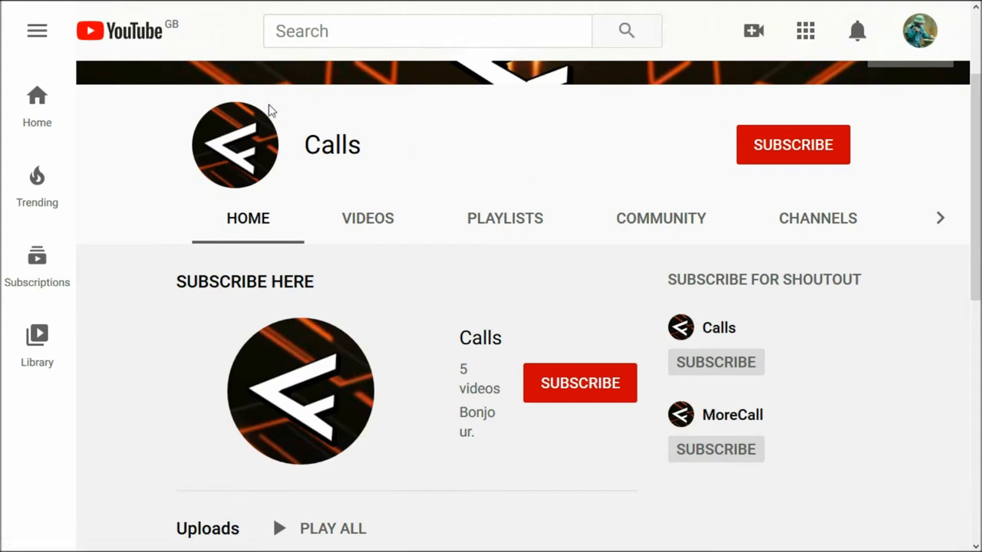
{"action": "mouse_move", "coordinate": [581, 144]}
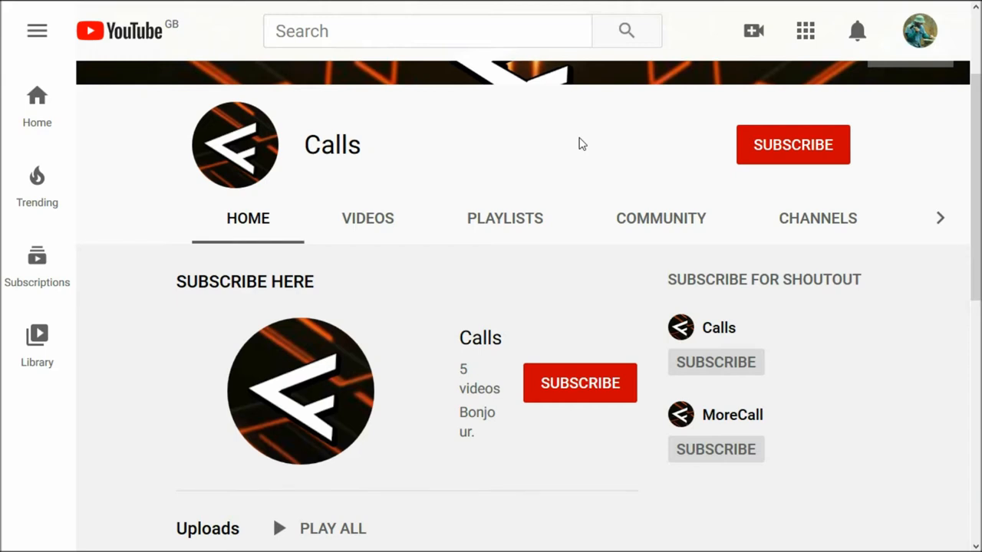
{"action": "mouse_move", "coordinate": [975, 168]}
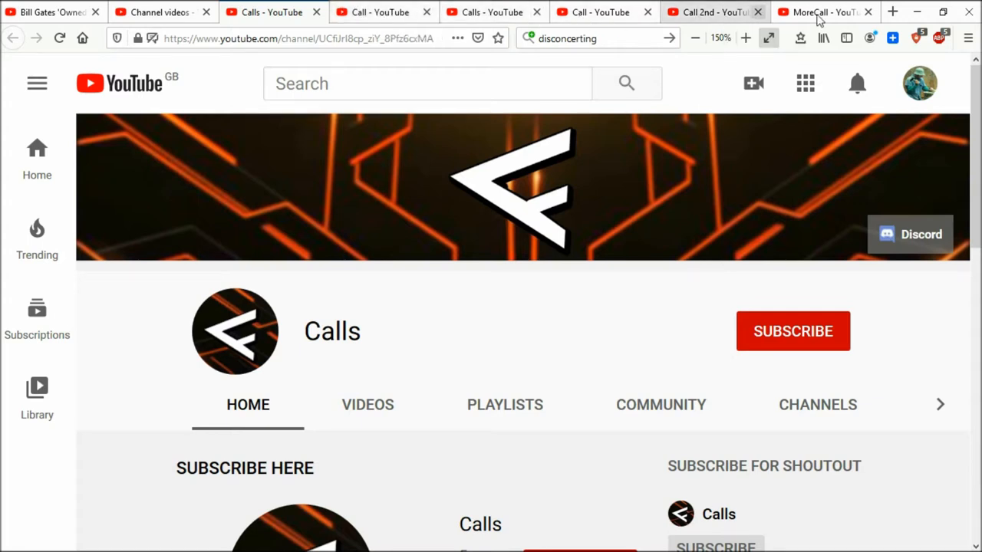
{"action": "mouse_move", "coordinate": [824, 19]}
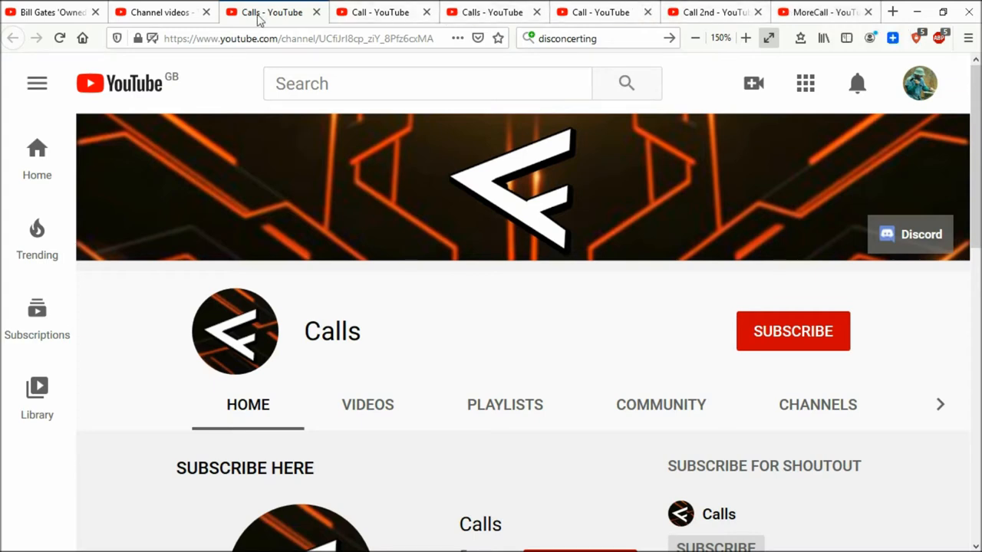
{"action": "mouse_move", "coordinate": [153, 12]}
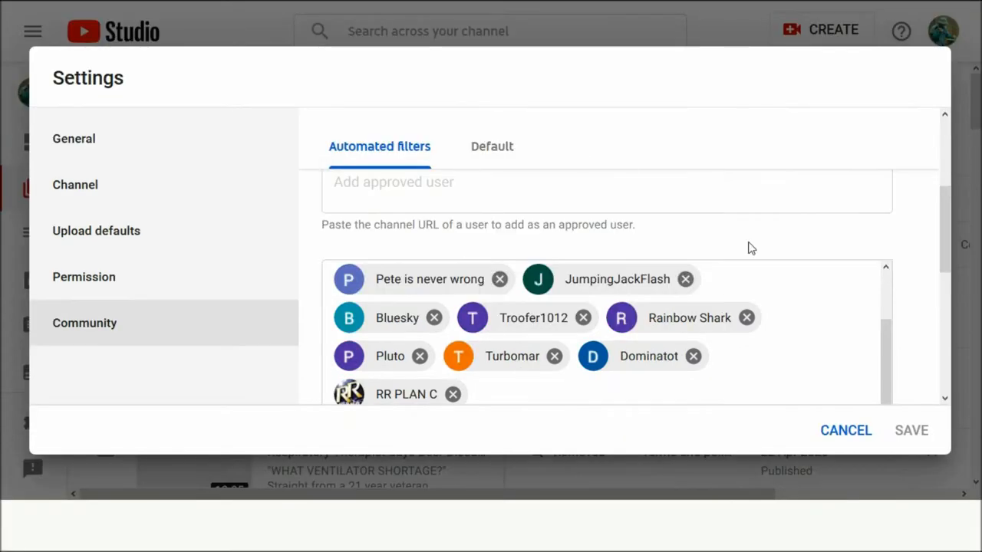
{"action": "scroll", "scroll_direction": "down", "scroll_amount": 3}
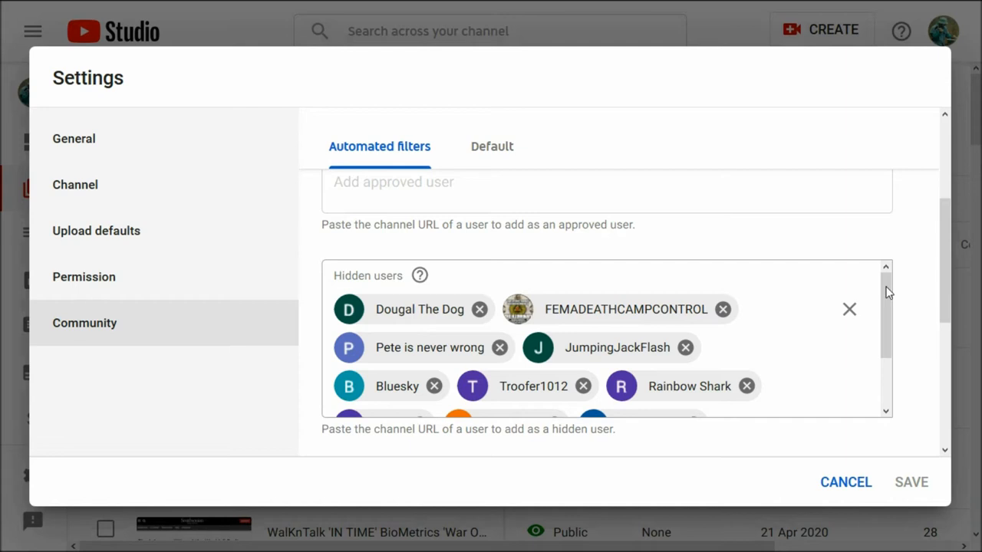
{"action": "scroll", "scroll_direction": "down", "scroll_amount": 3}
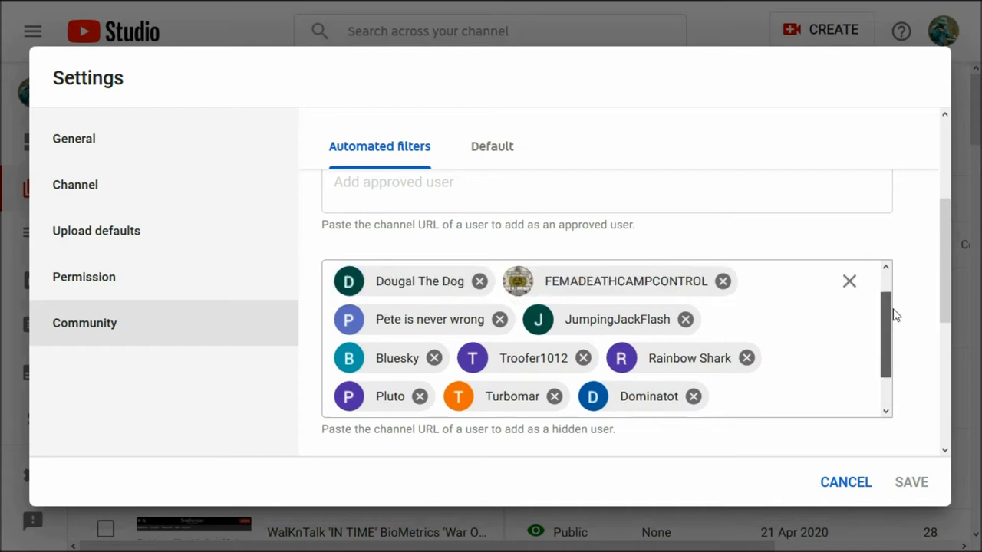
{"action": "scroll", "scroll_direction": "down", "scroll_amount": 3}
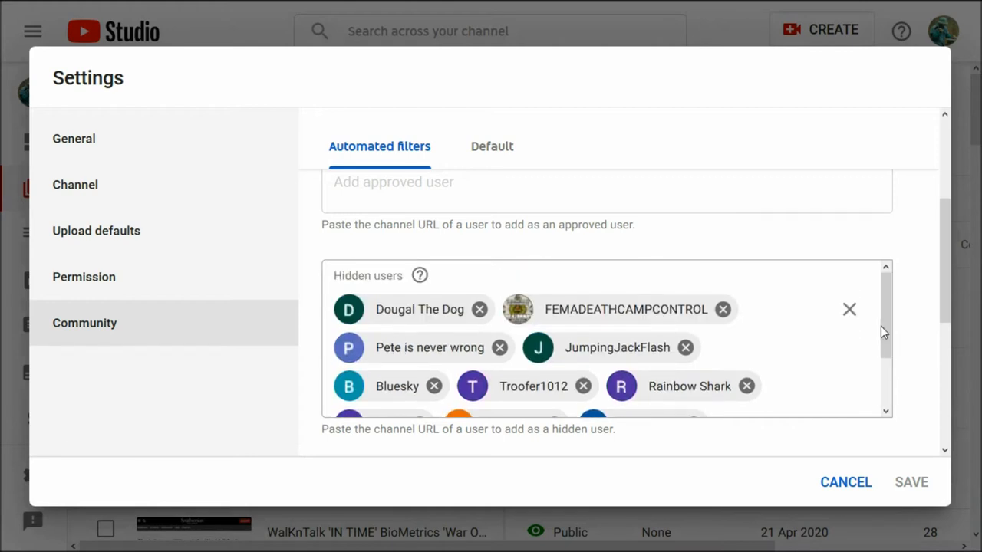
{"action": "mouse_move", "coordinate": [894, 375]}
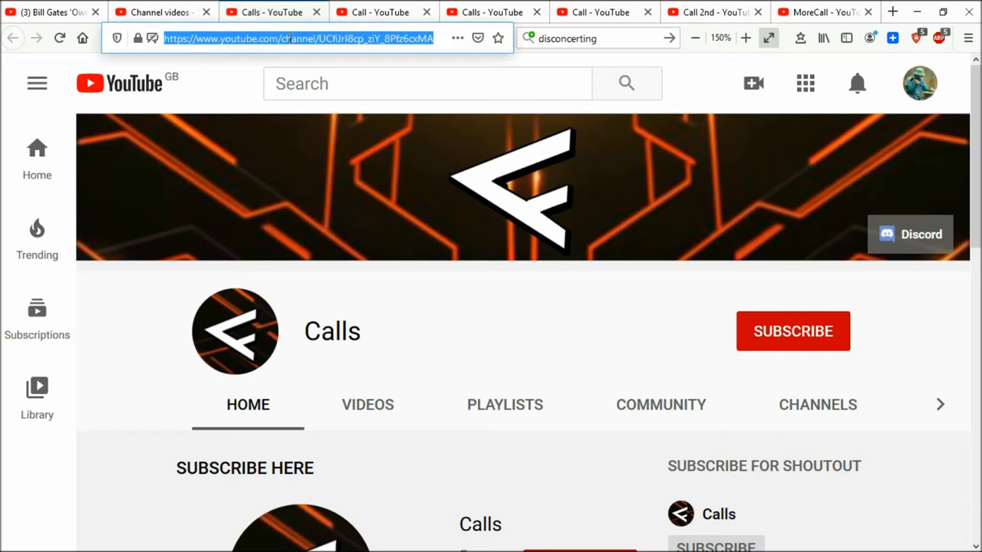
Step: Return to community settings to hide Calls, then go back to the video's comments
{"action": "left_click", "coordinate": [297, 38]}
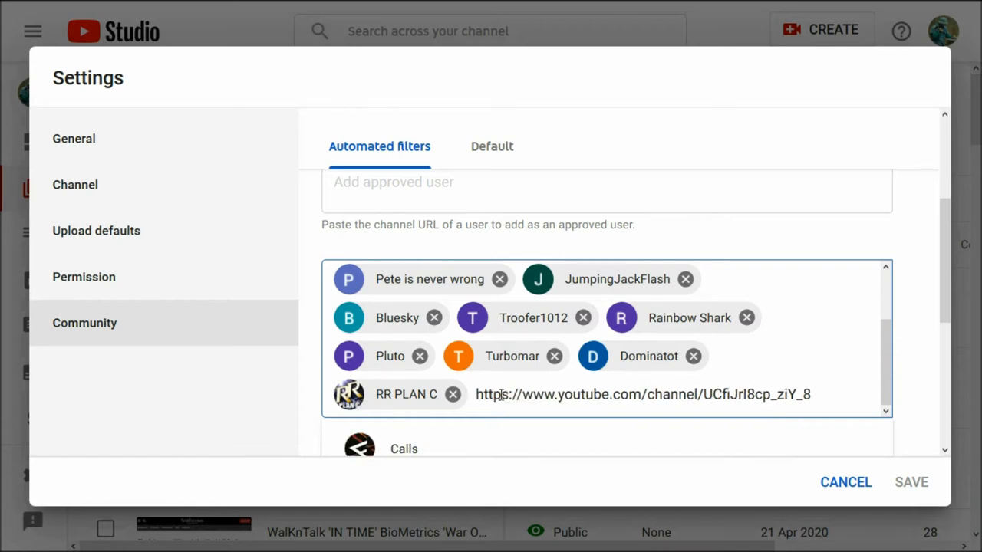
{"action": "mouse_move", "coordinate": [618, 434]}
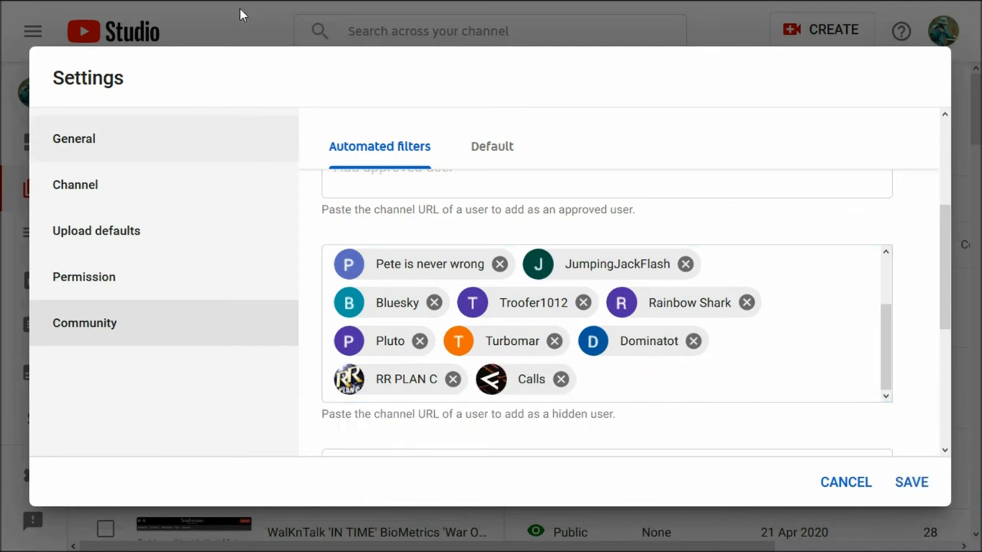
{"action": "left_click", "coordinate": [53, 12]}
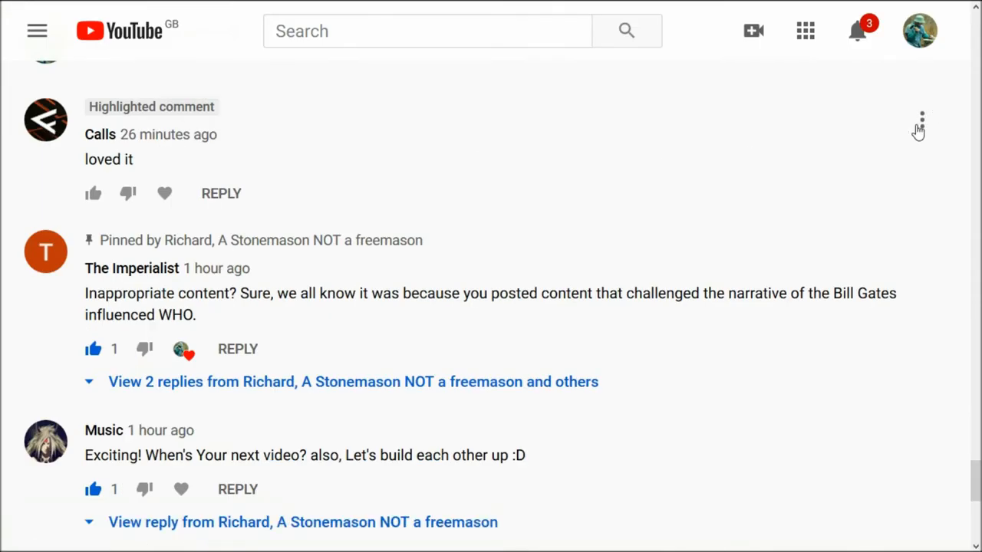
Step: Report the Calls 'loved it' comment as spam
{"action": "left_click", "coordinate": [922, 123]}
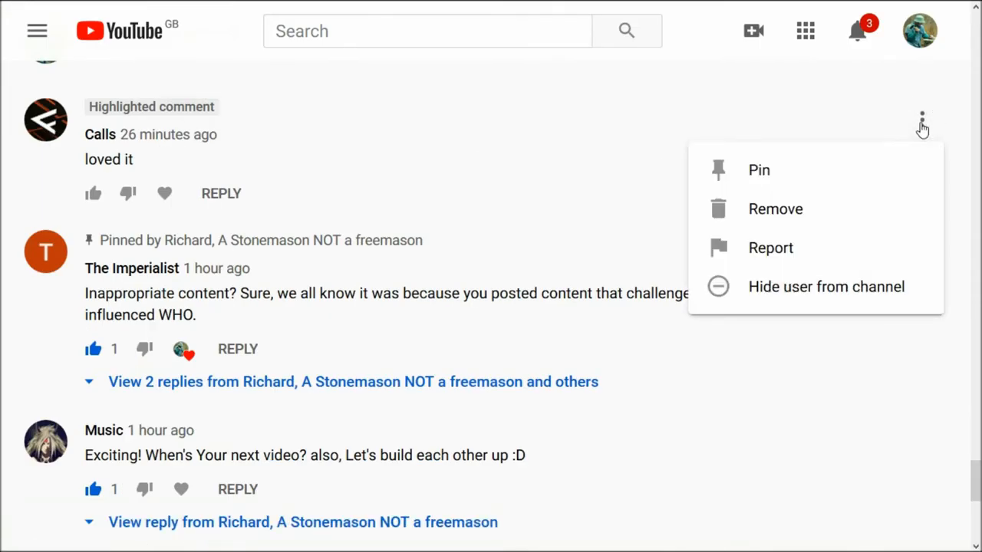
{"action": "mouse_move", "coordinate": [772, 248]}
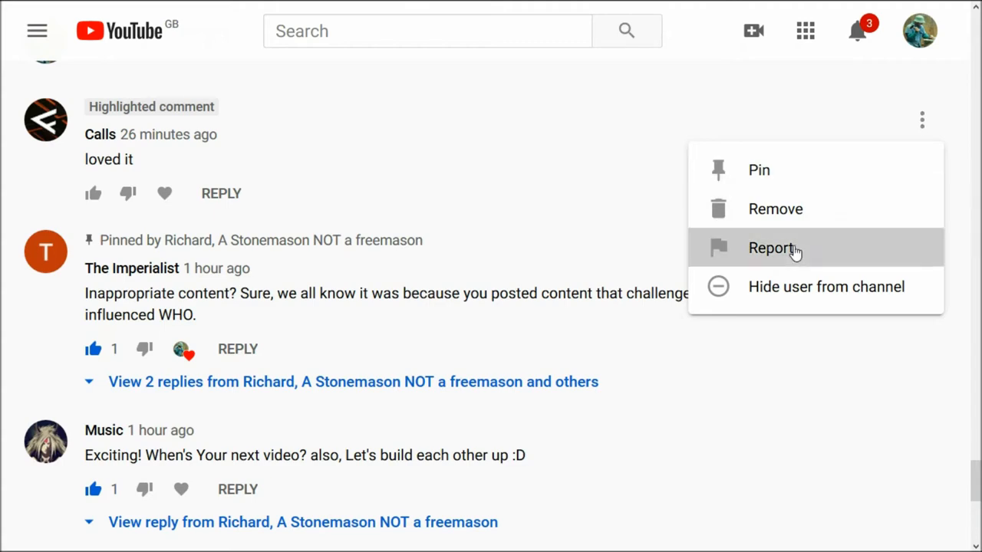
{"action": "left_click", "coordinate": [771, 248]}
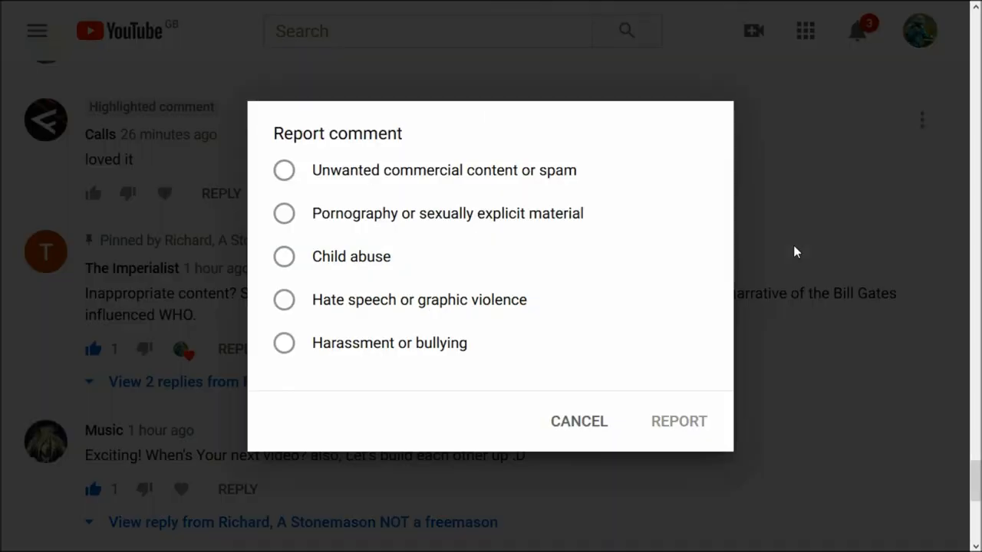
{"action": "left_click", "coordinate": [284, 169]}
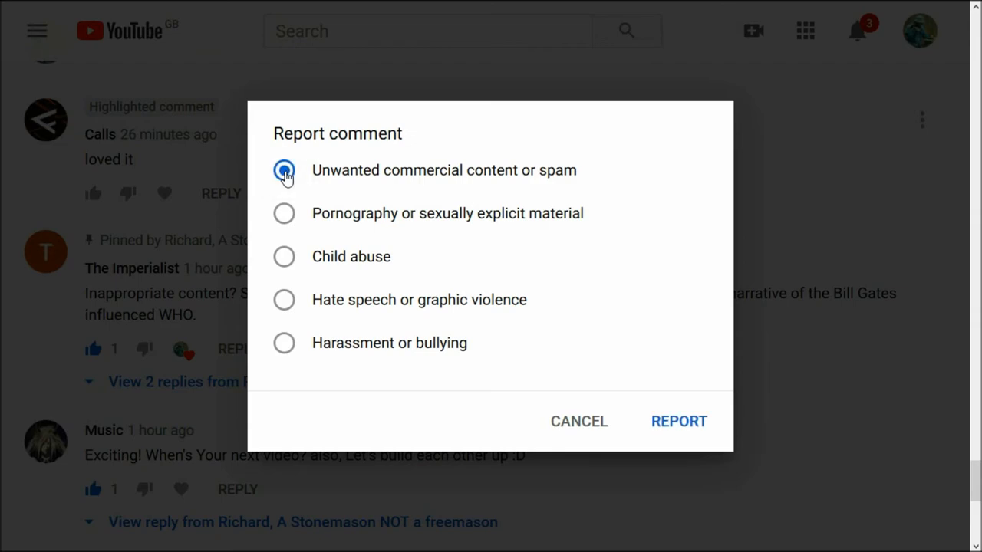
{"action": "left_click", "coordinate": [678, 420]}
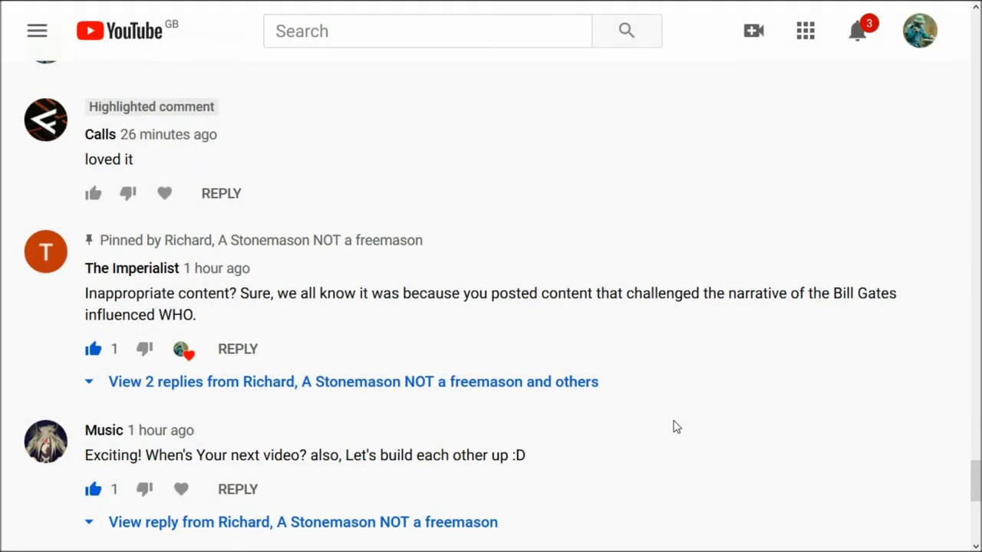
{"action": "scroll", "scroll_direction": "down", "scroll_amount": 3}
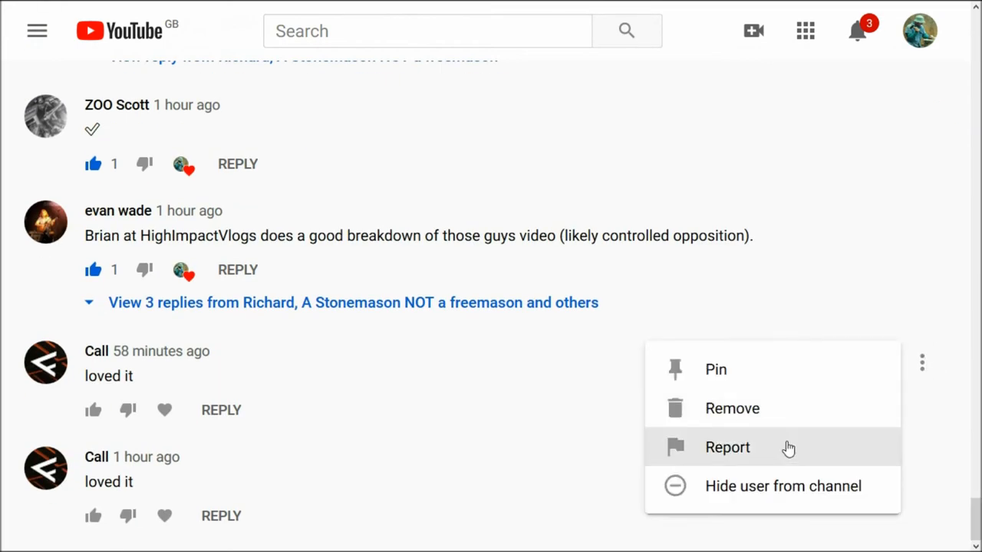
Step: Report a Call comment as spam and dismiss the confirmation
{"action": "left_click", "coordinate": [727, 447]}
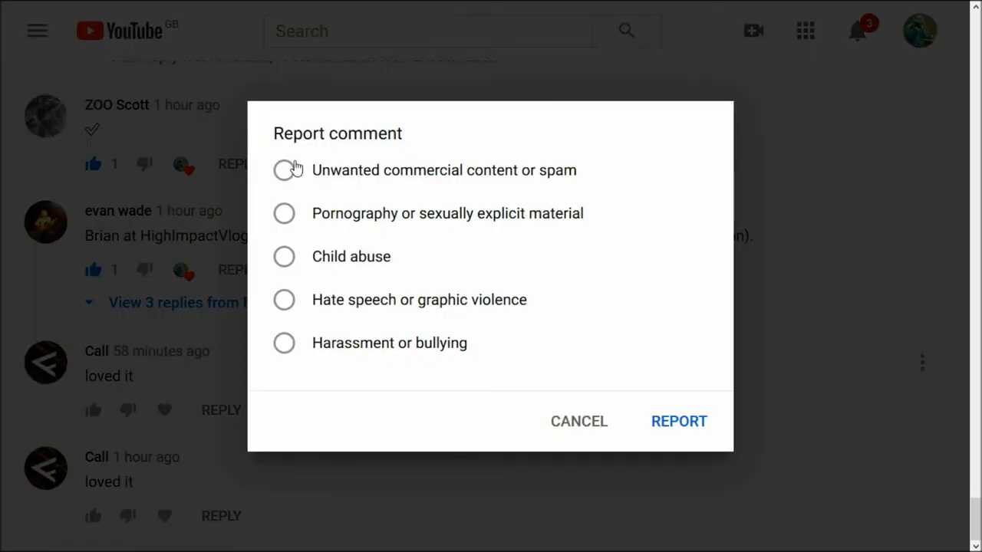
{"action": "left_click", "coordinate": [283, 169]}
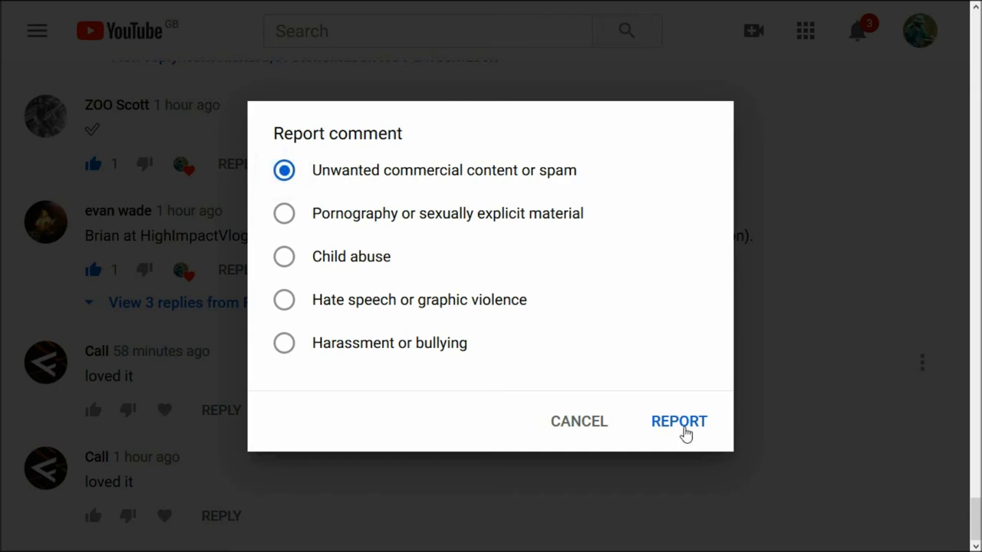
{"action": "left_click", "coordinate": [678, 421]}
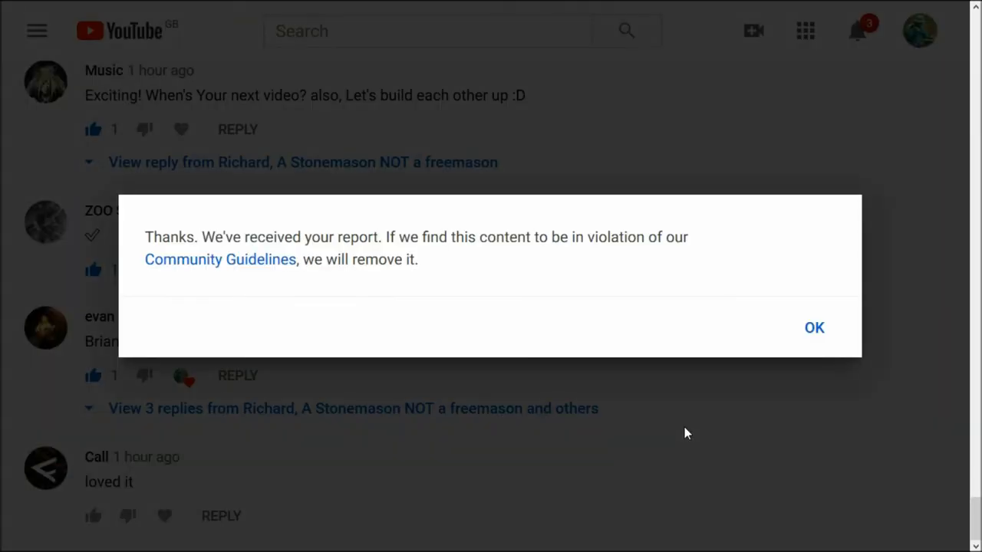
{"action": "left_click", "coordinate": [814, 327]}
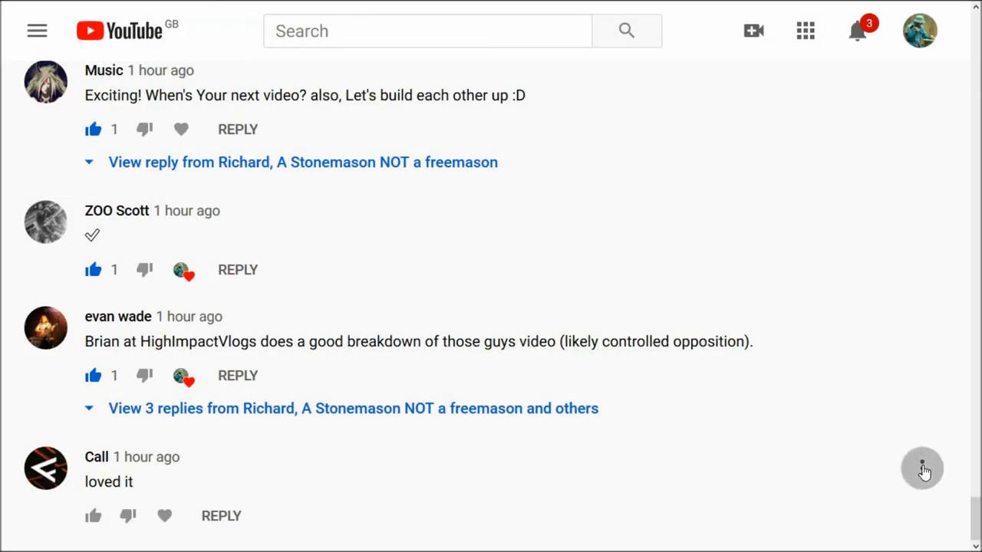
{"action": "left_click", "coordinate": [922, 468]}
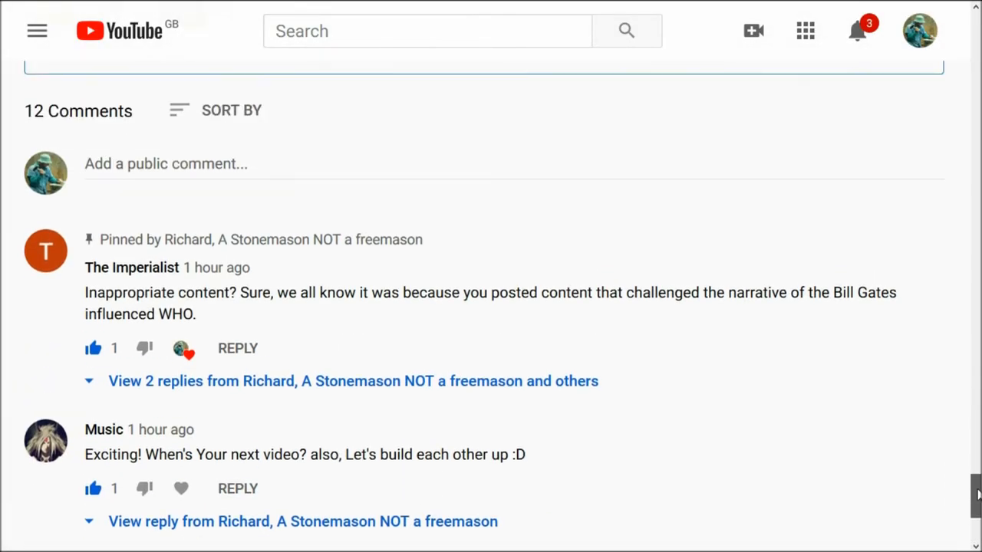
{"action": "mouse_move", "coordinate": [130, 438]}
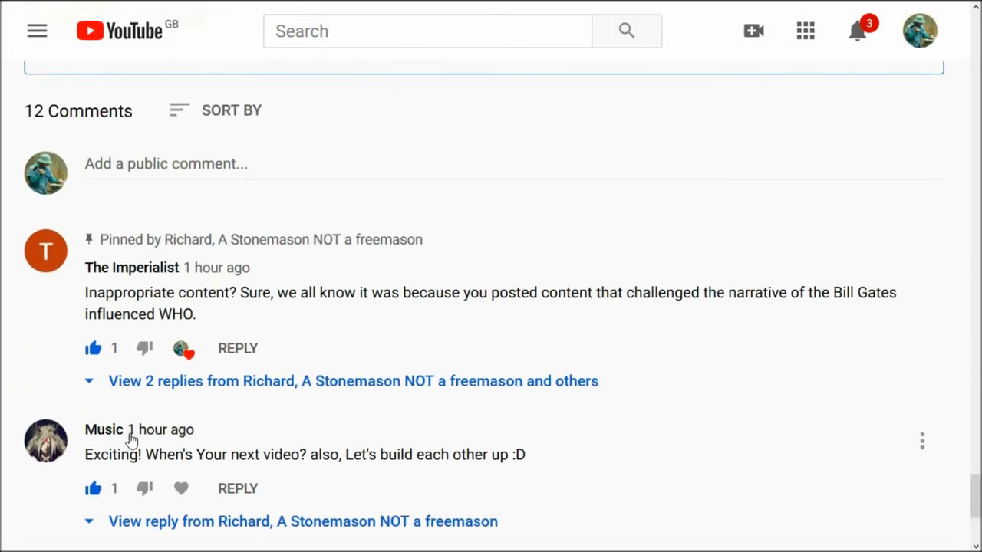
{"action": "mouse_move", "coordinate": [804, 476]}
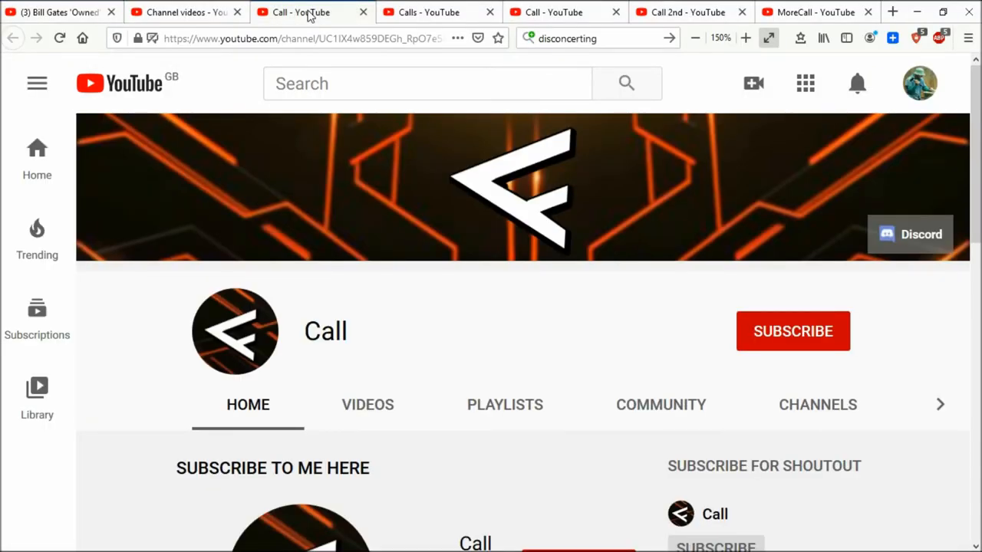
{"action": "left_click", "coordinate": [299, 38]}
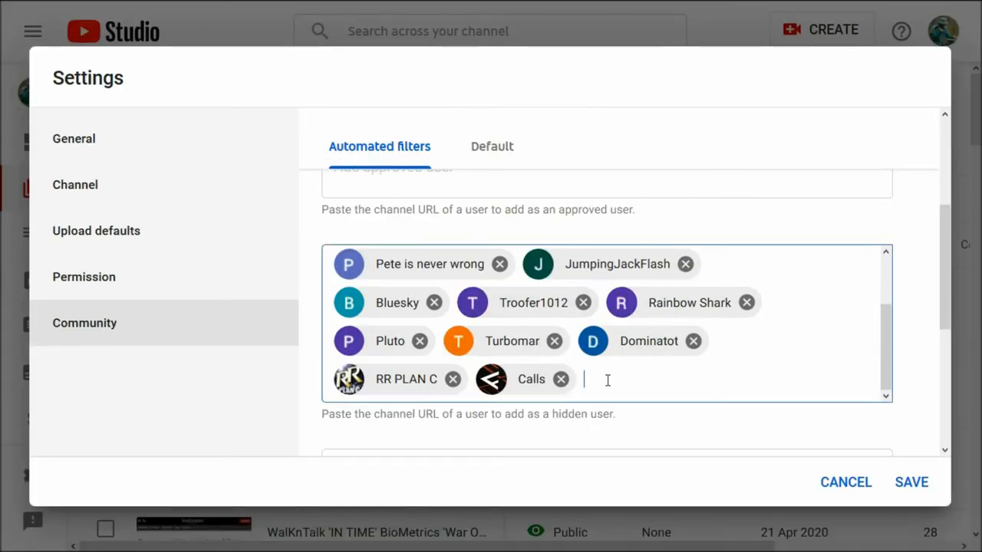
{"action": "type", "text": "https://www.youtube.com/channel/UC1IX4w859DE"}
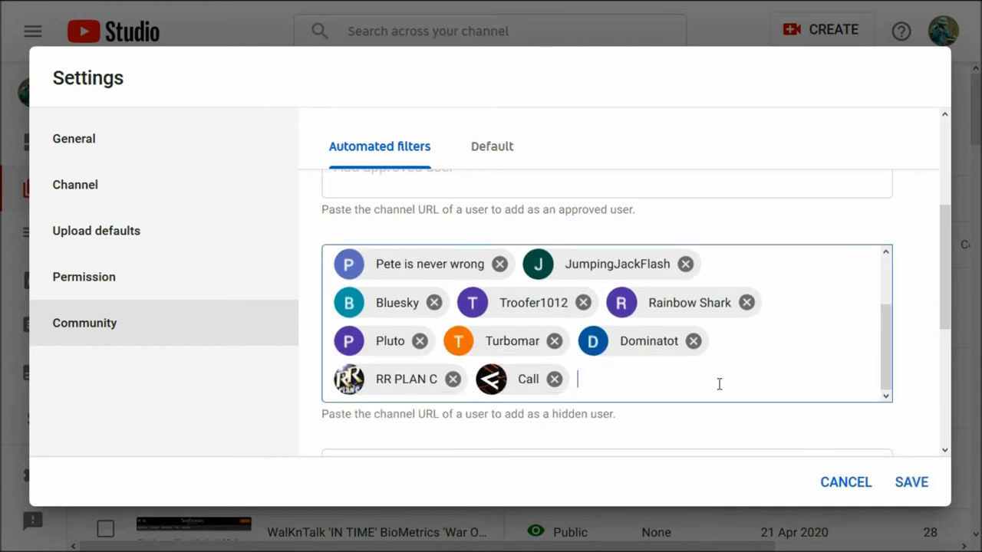
{"action": "left_click", "coordinate": [911, 482]}
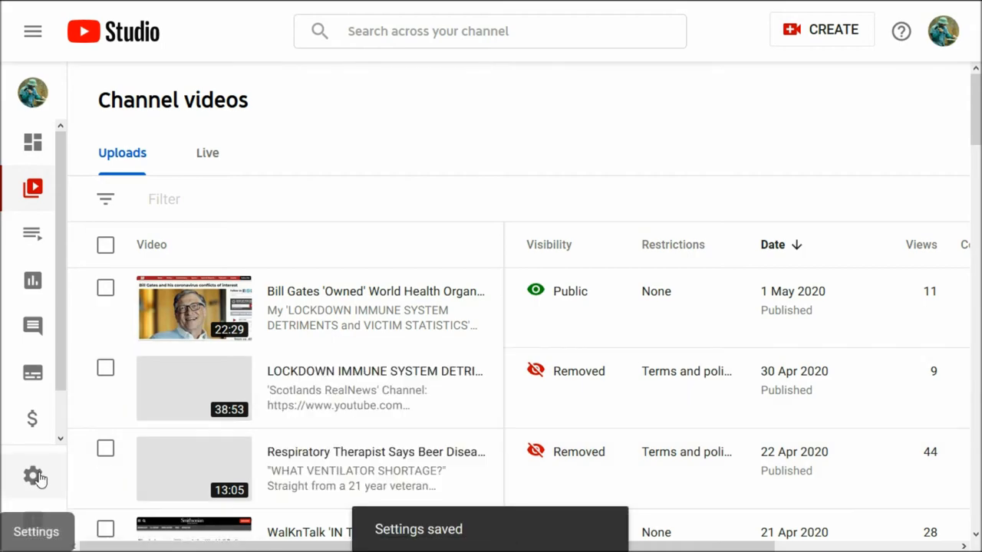
{"action": "left_click", "coordinate": [33, 475]}
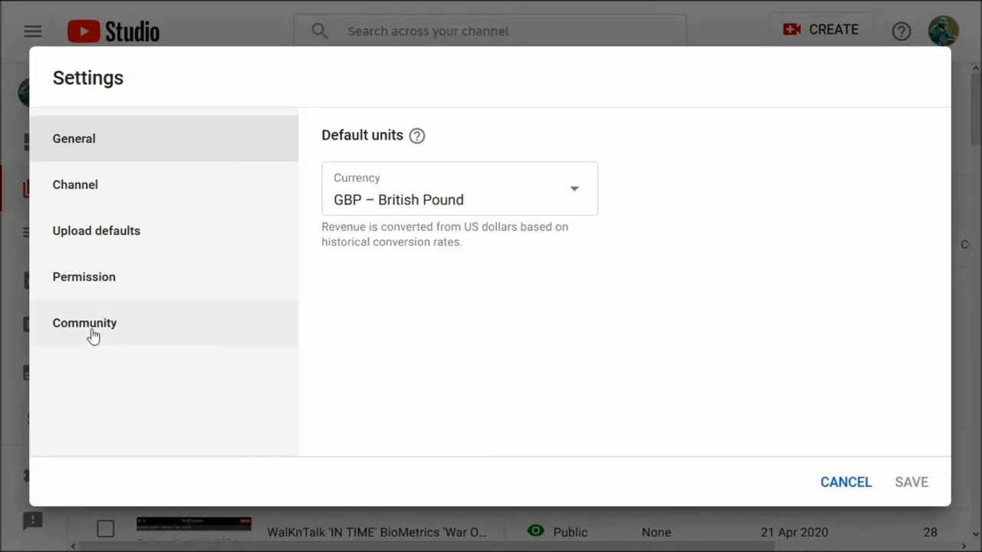
{"action": "left_click", "coordinate": [84, 323]}
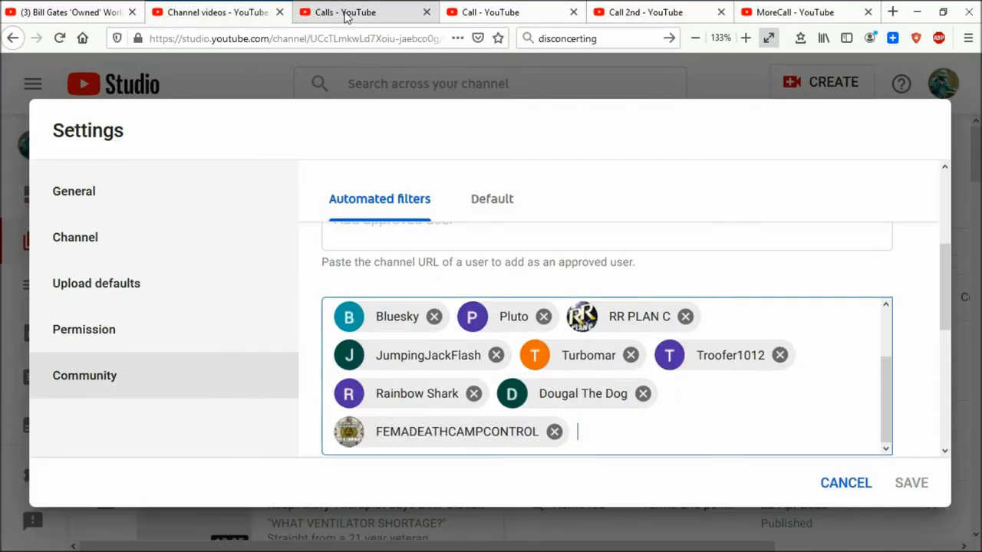
Step: Add the suggested Calls channel as a hidden user, save, and reopen Community settings
{"action": "left_click", "coordinate": [345, 12]}
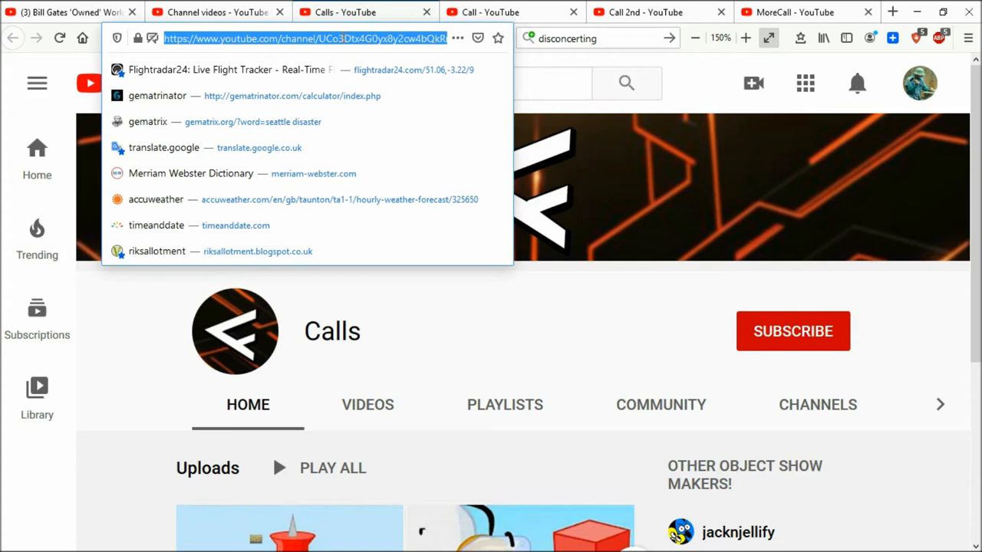
{"action": "left_click", "coordinate": [218, 13]}
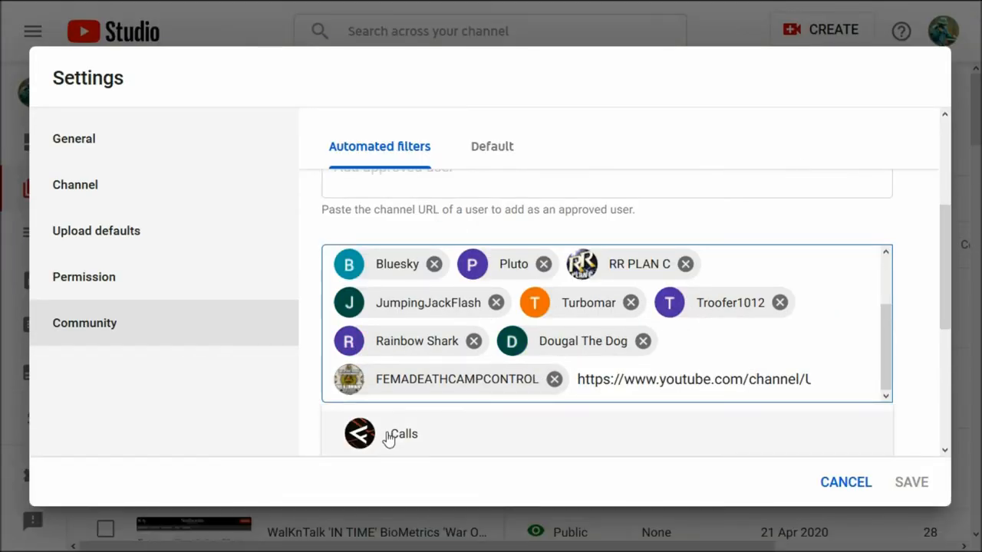
{"action": "left_click", "coordinate": [402, 433]}
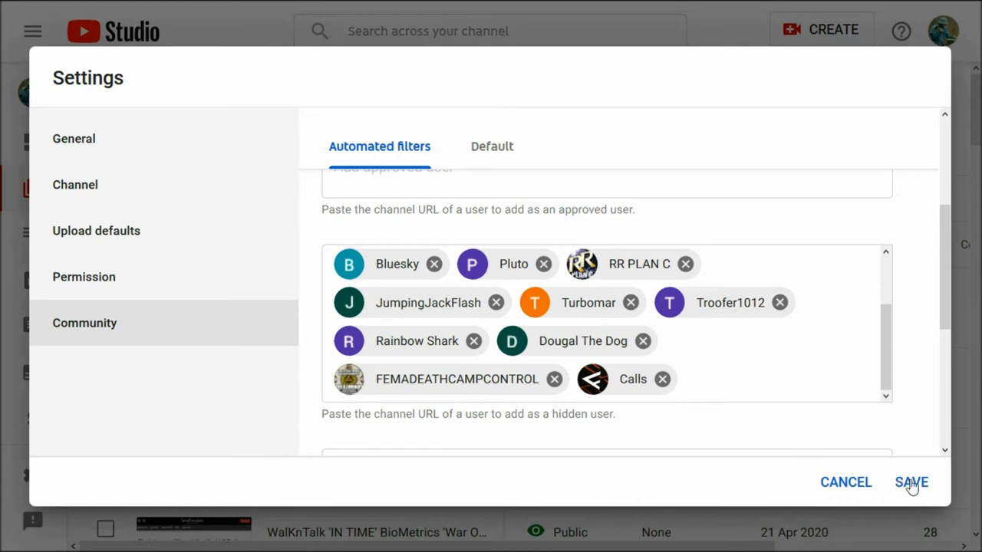
{"action": "left_click", "coordinate": [911, 482]}
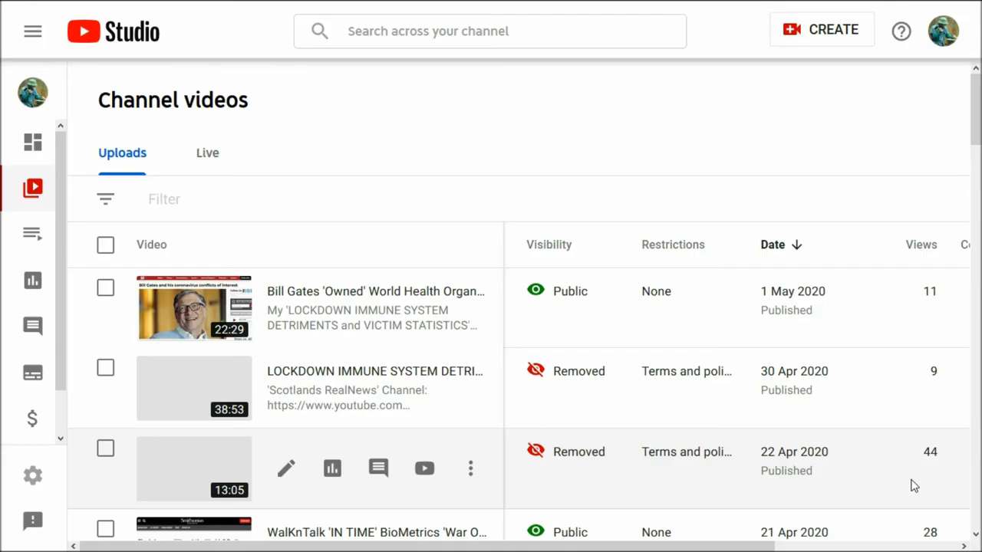
{"action": "left_click", "coordinate": [32, 475]}
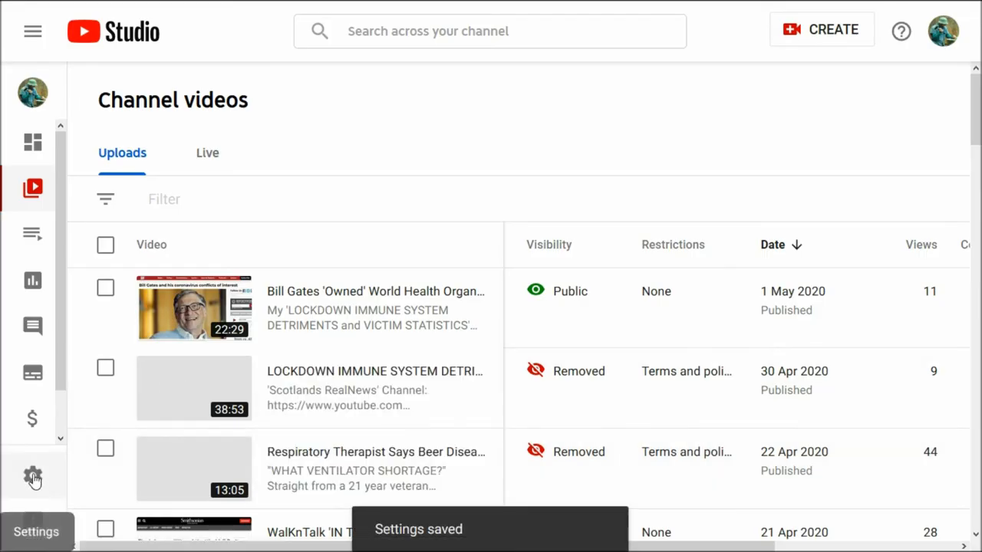
{"action": "left_click", "coordinate": [33, 476]}
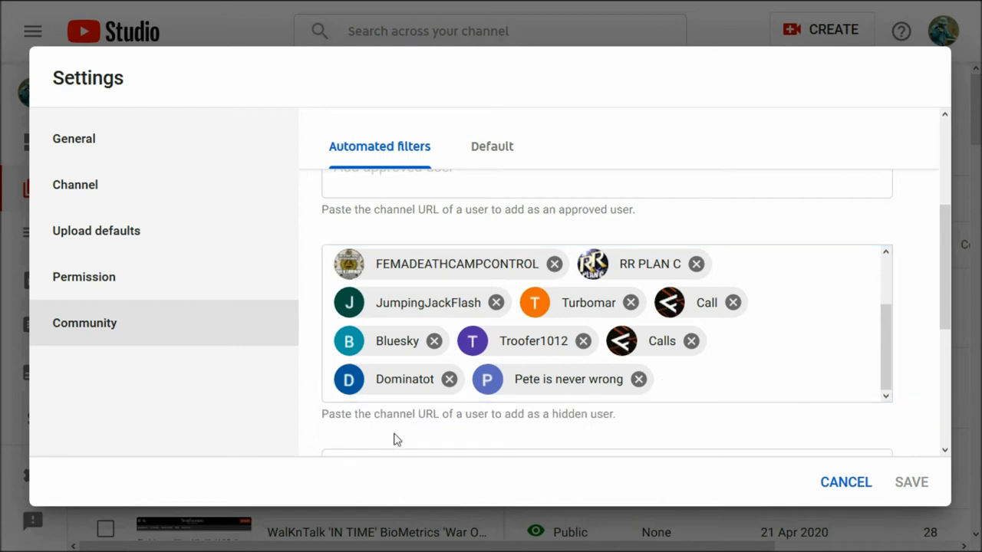
{"action": "mouse_move", "coordinate": [771, 318]}
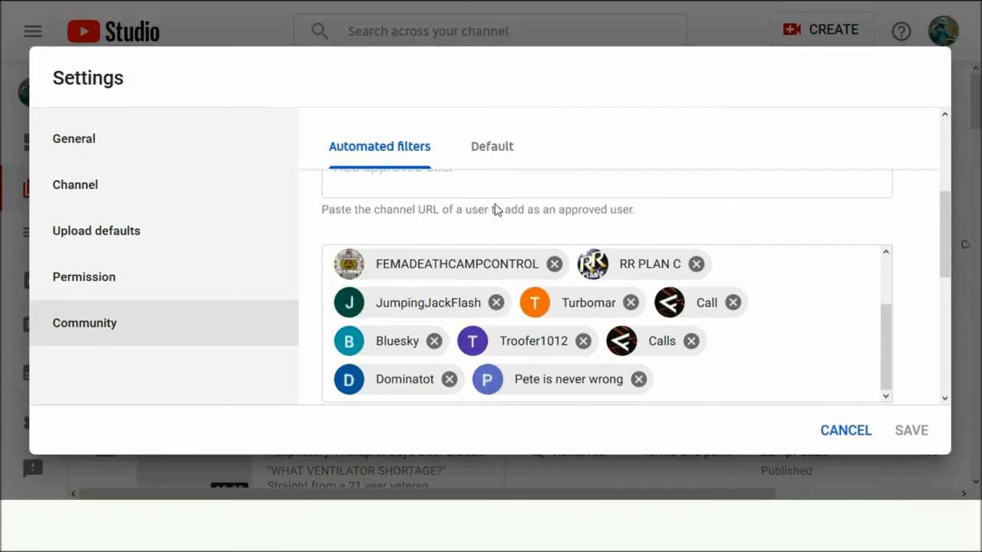
Step: Paste the Call 2nd channel URL into Hidden users and save
{"action": "type", "text": "https://www.youtube.com"}
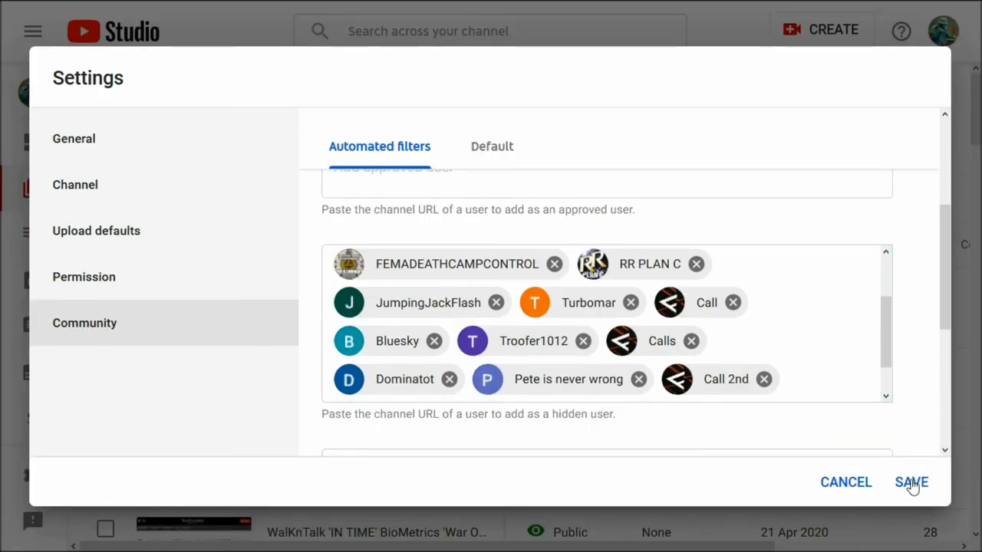
{"action": "left_click", "coordinate": [911, 482]}
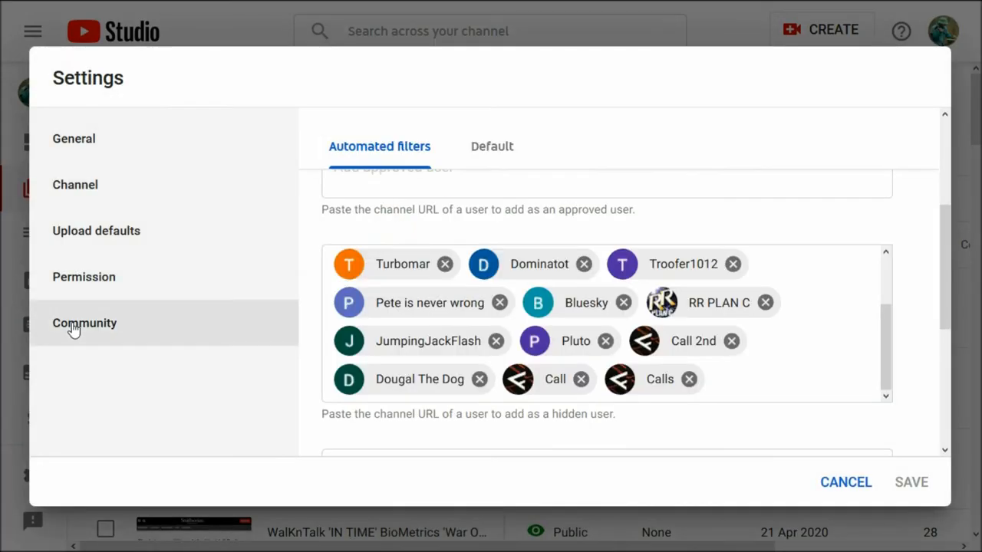
{"action": "left_click", "coordinate": [376, 12]}
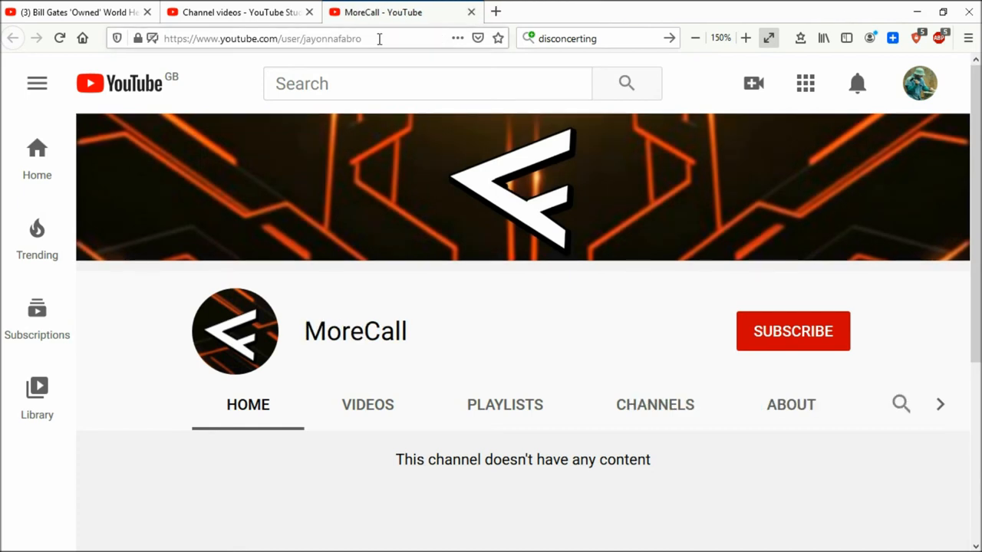
{"action": "mouse_move", "coordinate": [331, 39]}
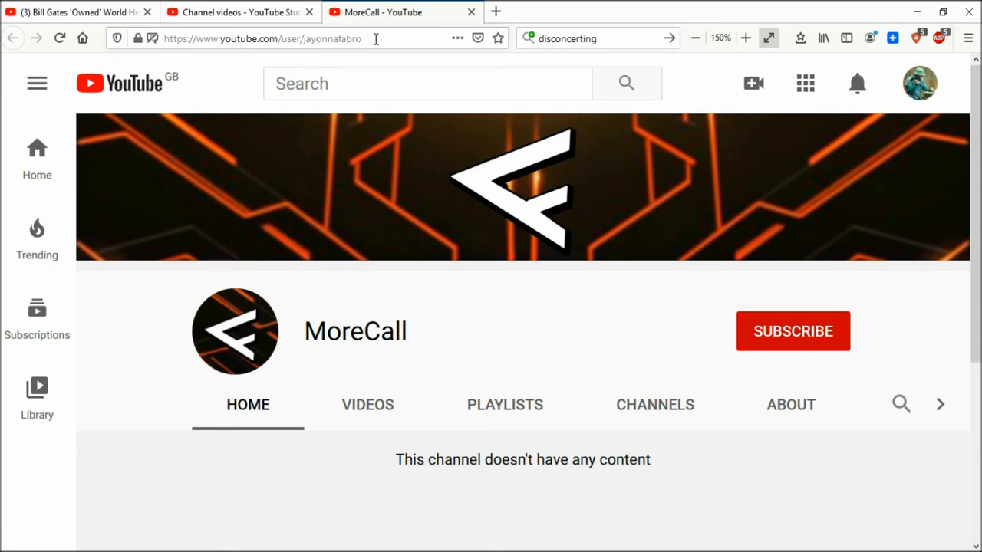
Step: Paste the MoreCall channel URL into Hidden users and save the settings
{"action": "left_click", "coordinate": [263, 39]}
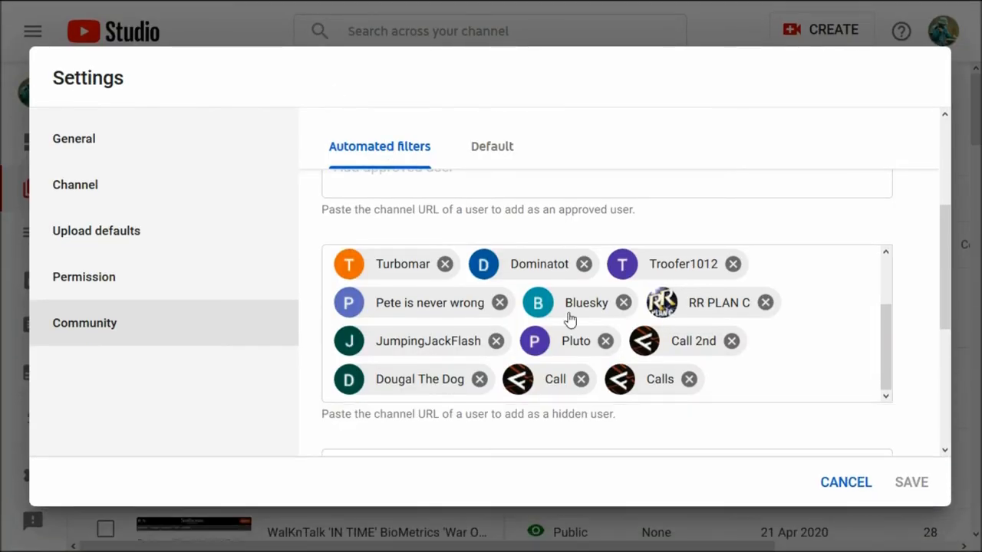
{"action": "type", "text": "https://www.yo"}
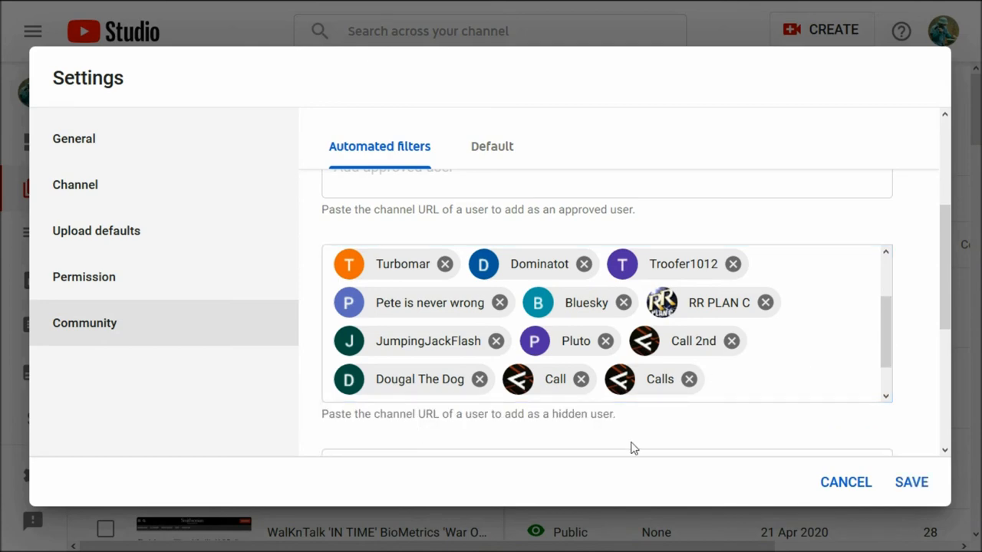
{"action": "left_click", "coordinate": [910, 482]}
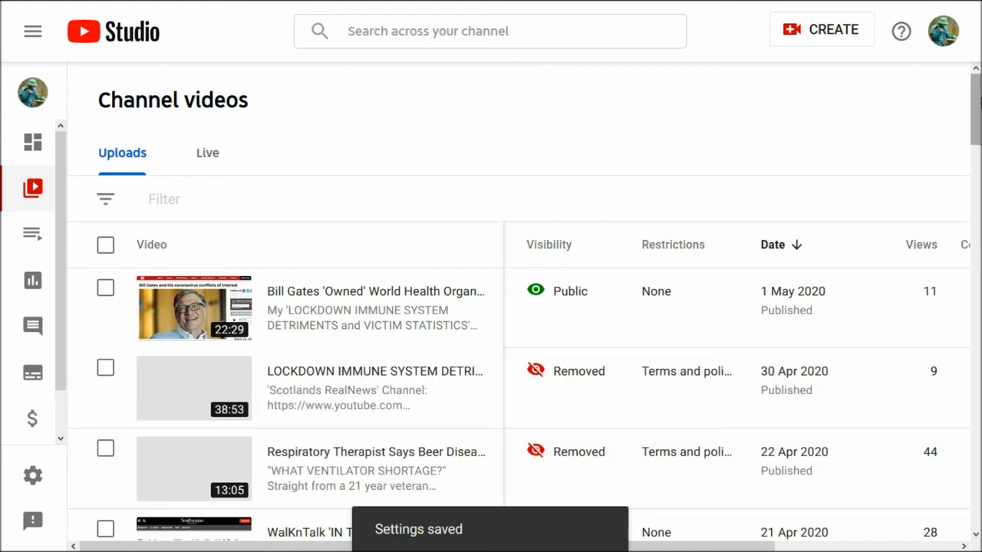
{"action": "scroll", "scroll_direction": "down", "scroll_amount": 3}
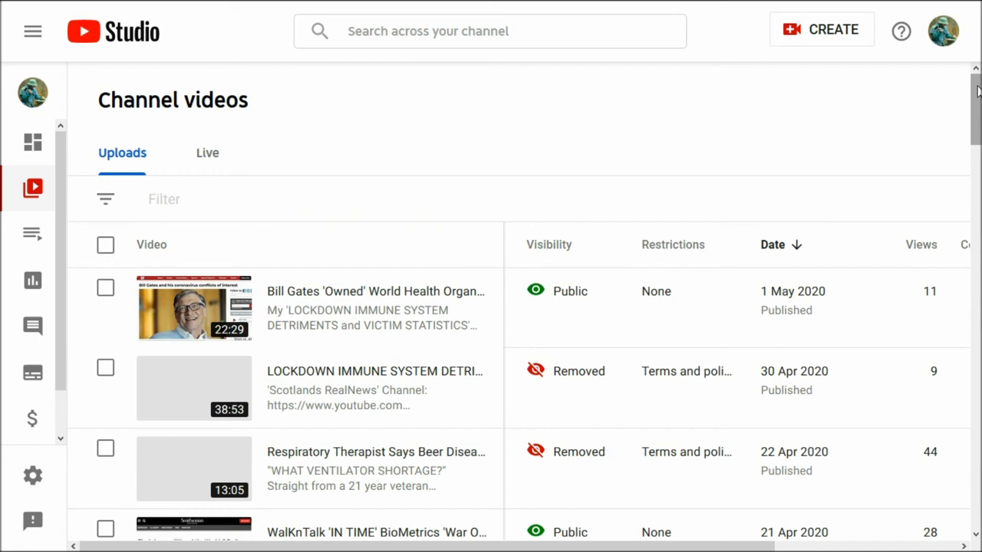
{"action": "mouse_move", "coordinate": [433, 150]}
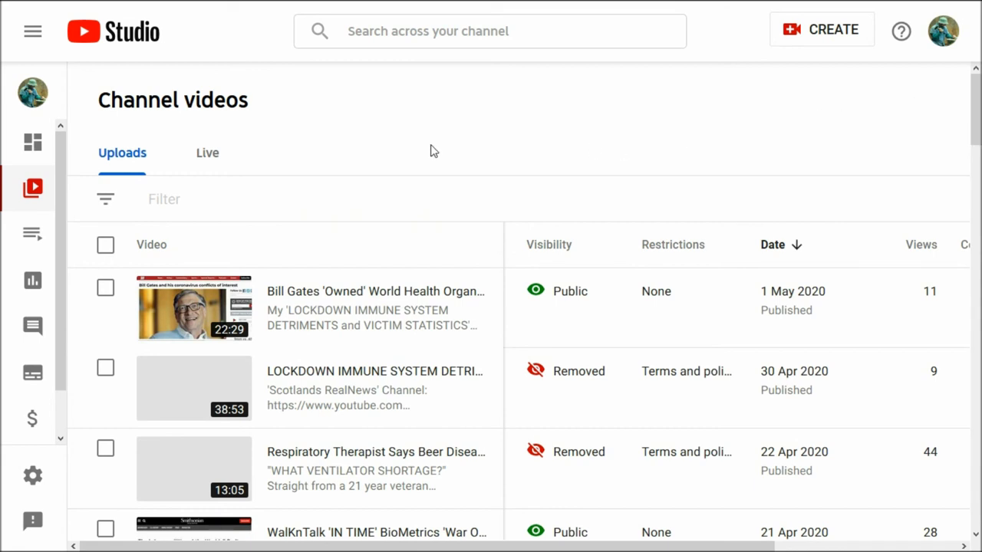
{"action": "mouse_move", "coordinate": [325, 124]}
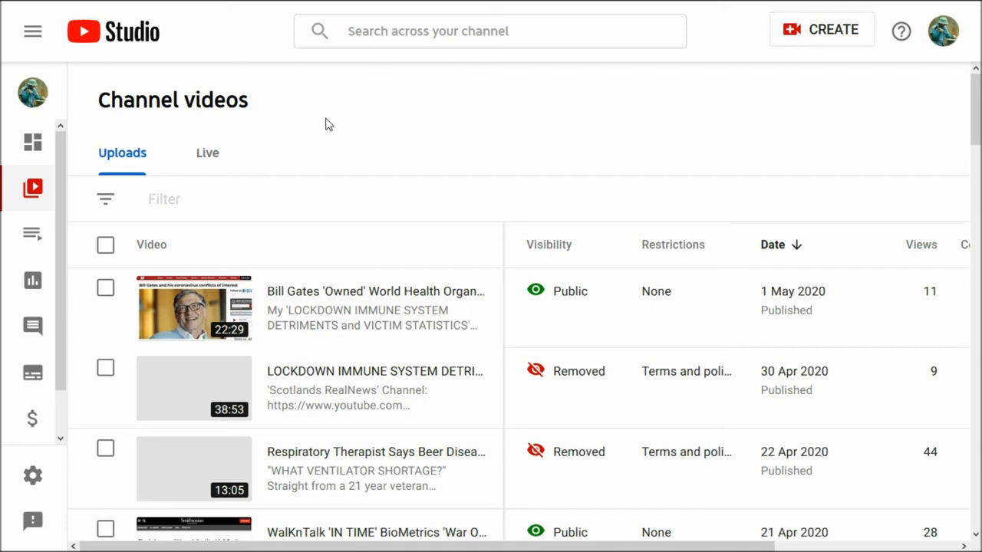
{"action": "mouse_move", "coordinate": [256, 28]}
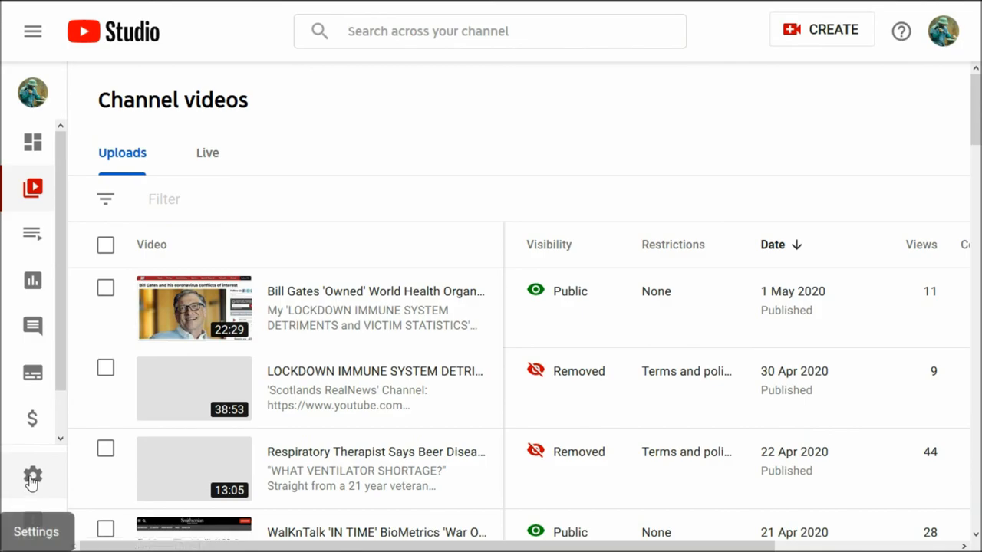
Step: Reopen Community settings and scroll hidden users to find MoreCall, Call and Call 2nd
{"action": "left_click", "coordinate": [33, 477]}
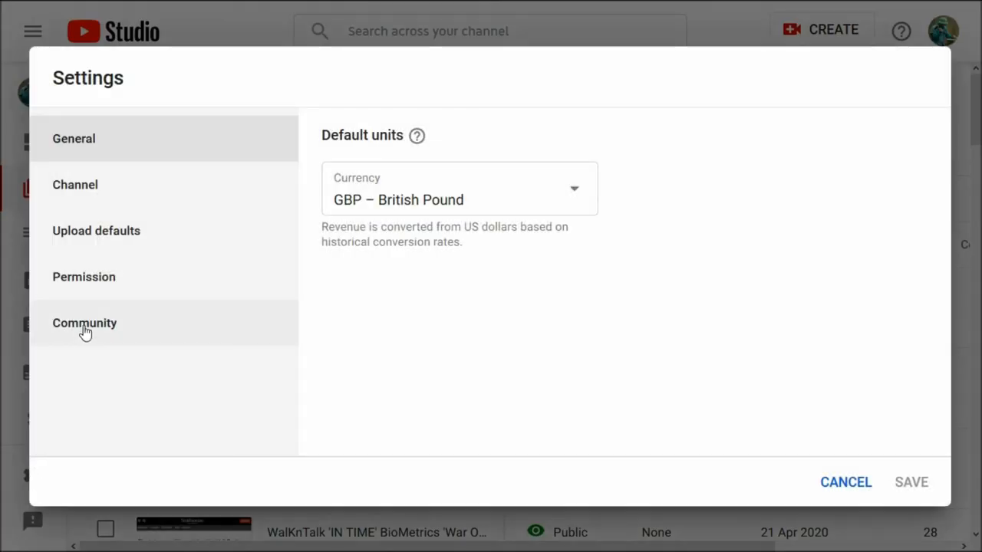
{"action": "left_click", "coordinate": [84, 323]}
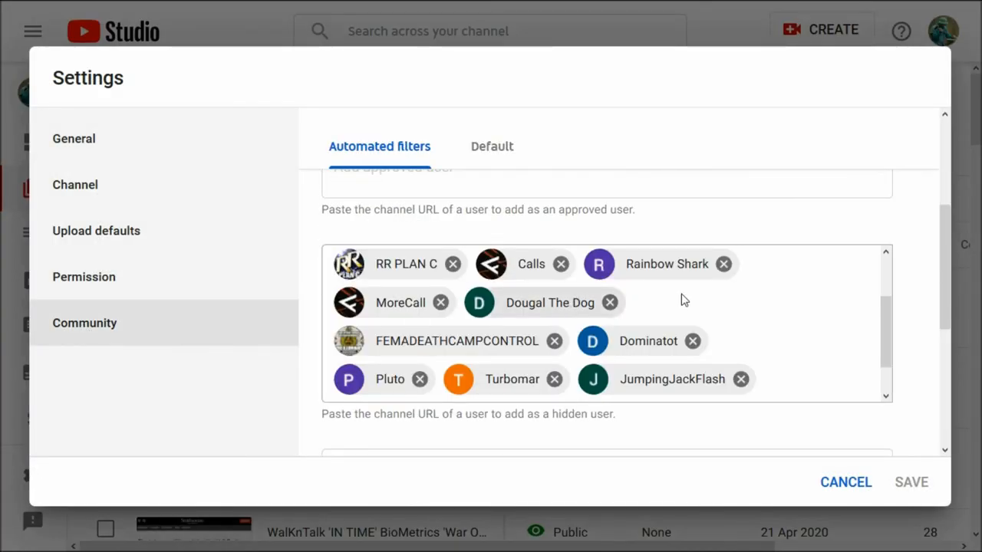
{"action": "scroll", "scroll_direction": "down", "scroll_amount": 3}
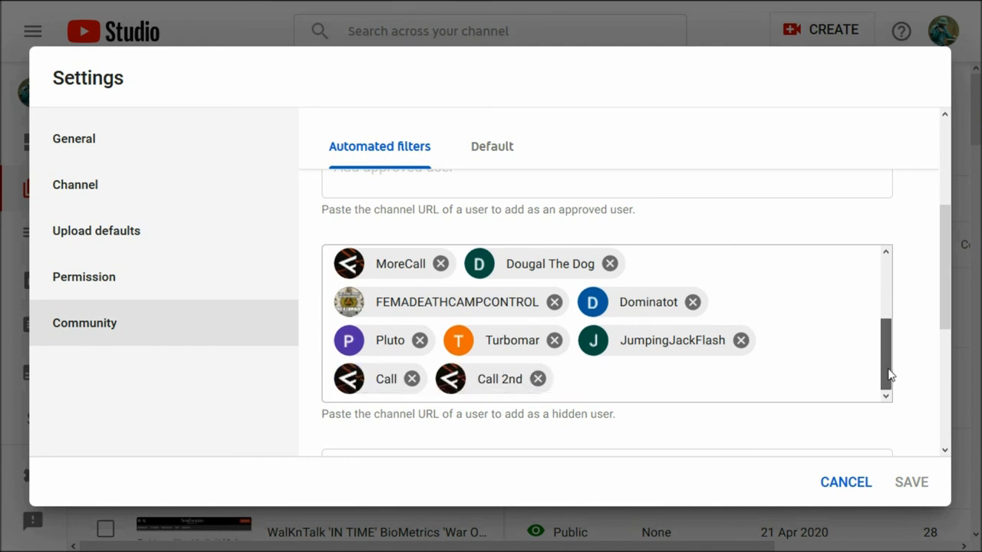